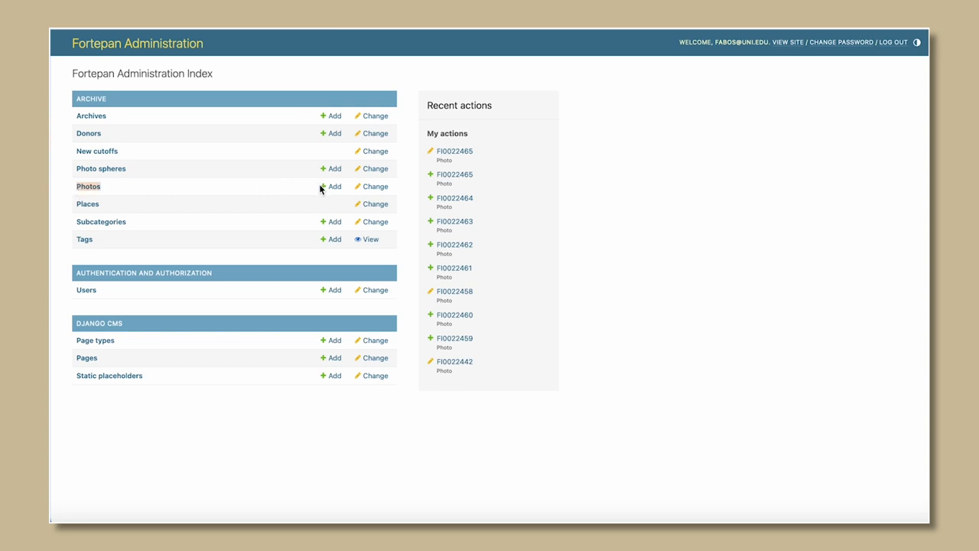
Start a new photo record from the Photos row of the admin index.
{"action": "left_click", "coordinate": [331, 187]}
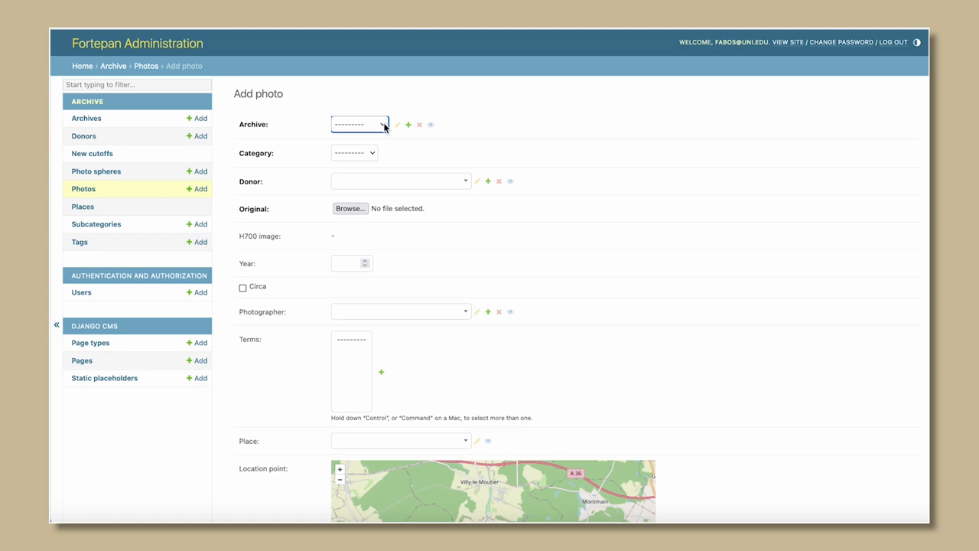
Set the photo's archive to Iowa and its category to Photos.
{"action": "left_click", "coordinate": [359, 124]}
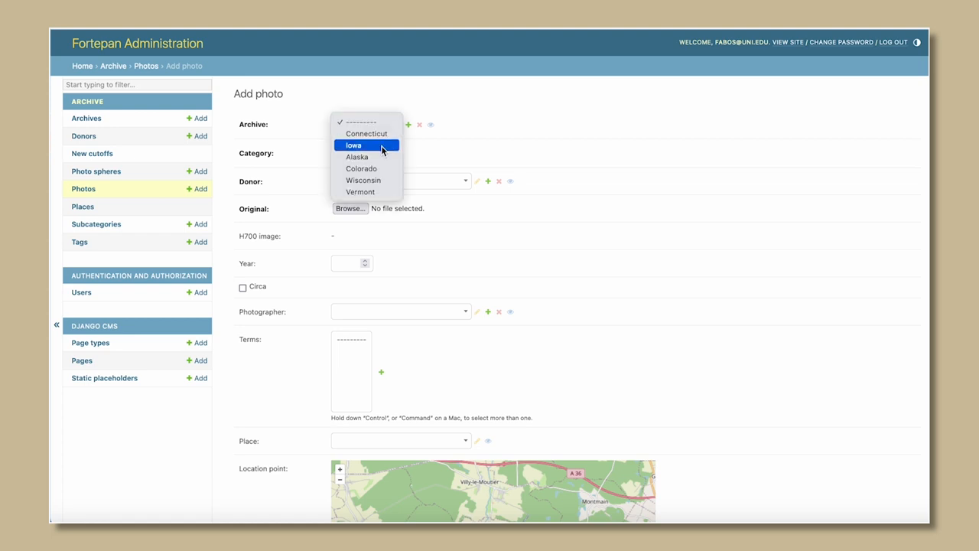
{"action": "left_click", "coordinate": [354, 144]}
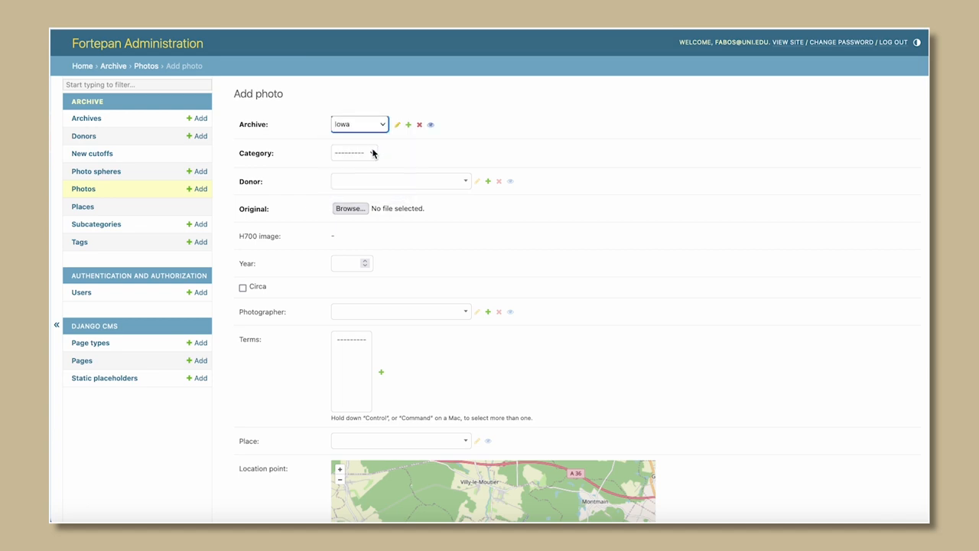
{"action": "left_click", "coordinate": [355, 153]}
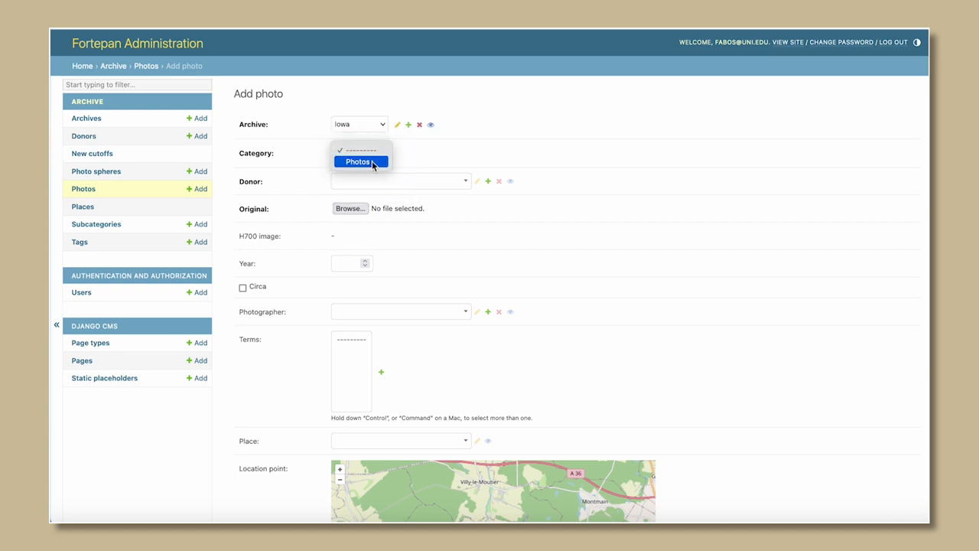
{"action": "left_click", "coordinate": [358, 162]}
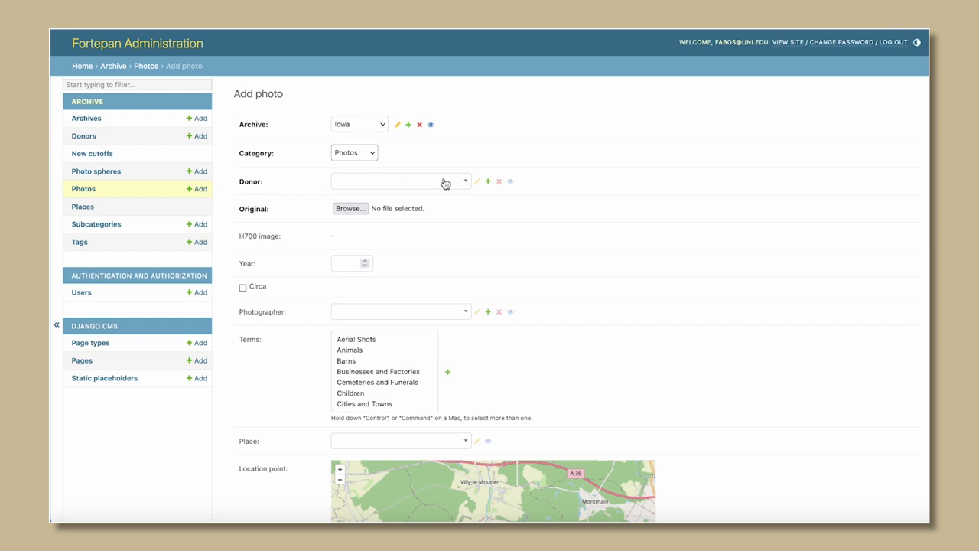
Search donors for 'uni' and assign UNI Special Collections as the donor.
{"action": "left_click", "coordinate": [398, 181]}
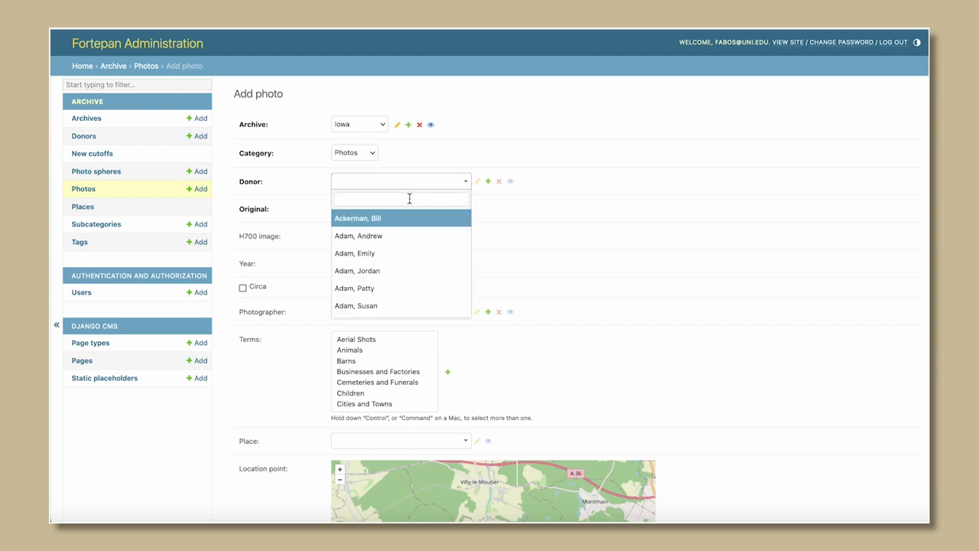
{"action": "left_click", "coordinate": [401, 199]}
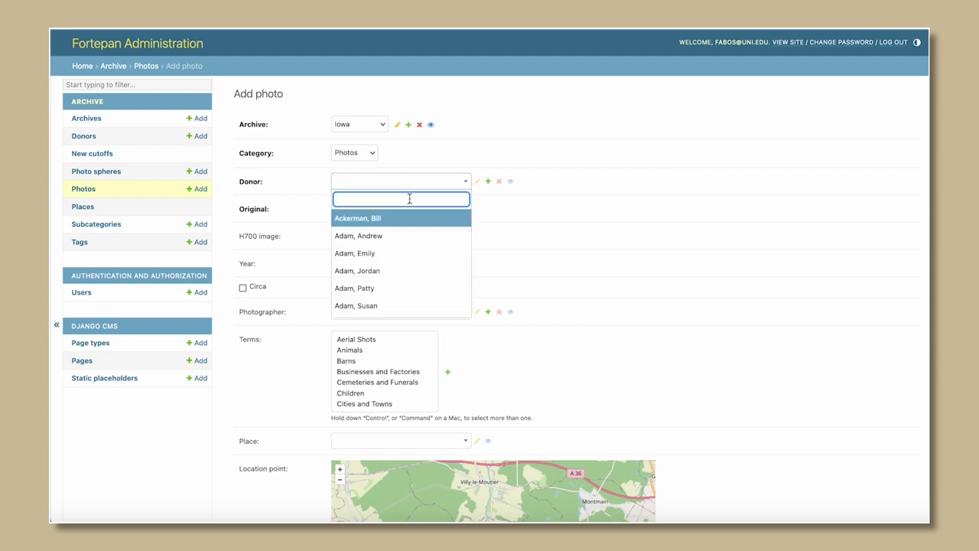
{"action": "type", "text": "uni special collections"}
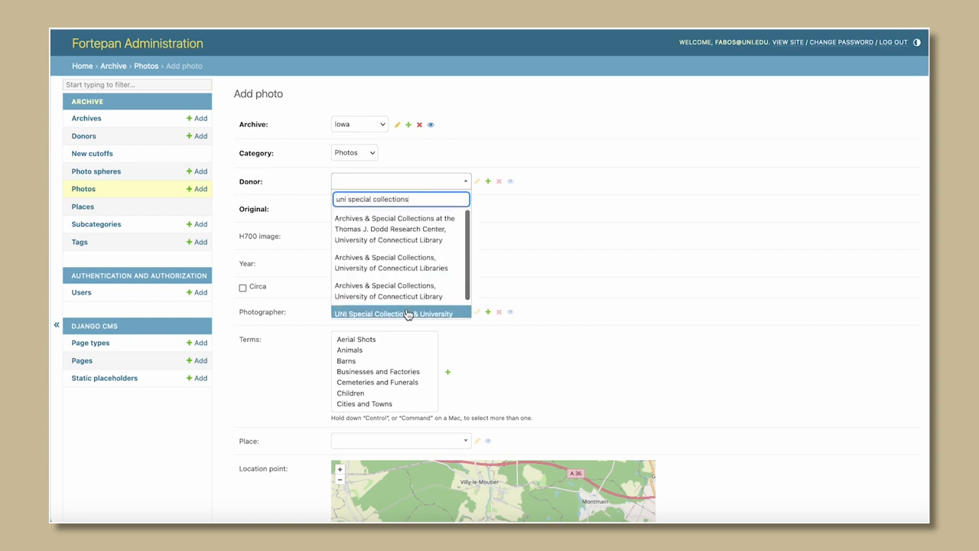
{"action": "left_click", "coordinate": [395, 314]}
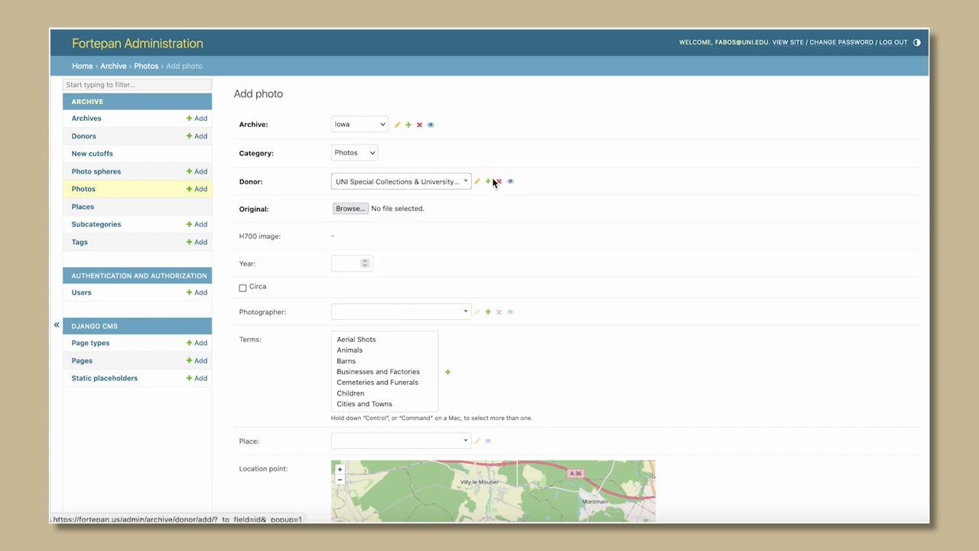
{"action": "mouse_move", "coordinate": [493, 187]}
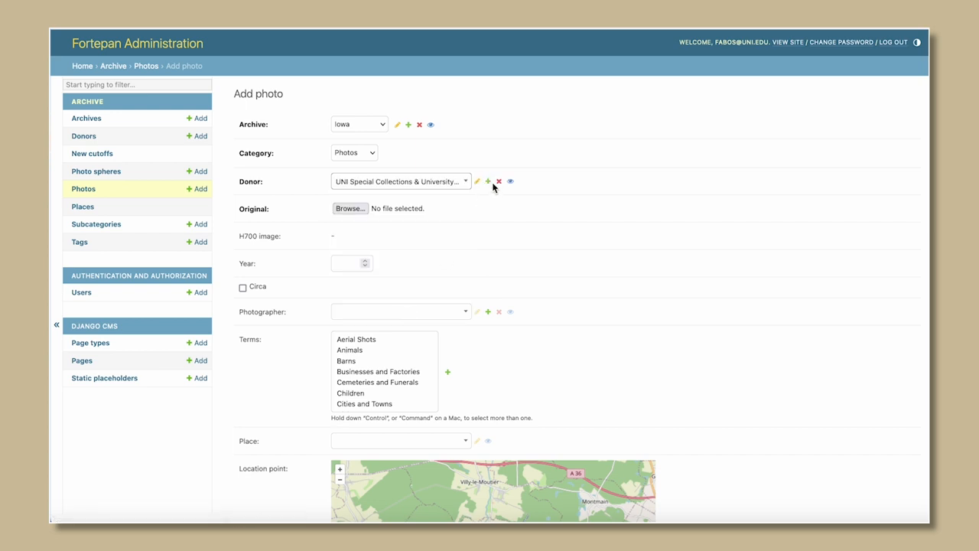
Attach the image file PLS.01_00007-1893.jpg as the photo's original.
{"action": "left_click", "coordinate": [349, 208]}
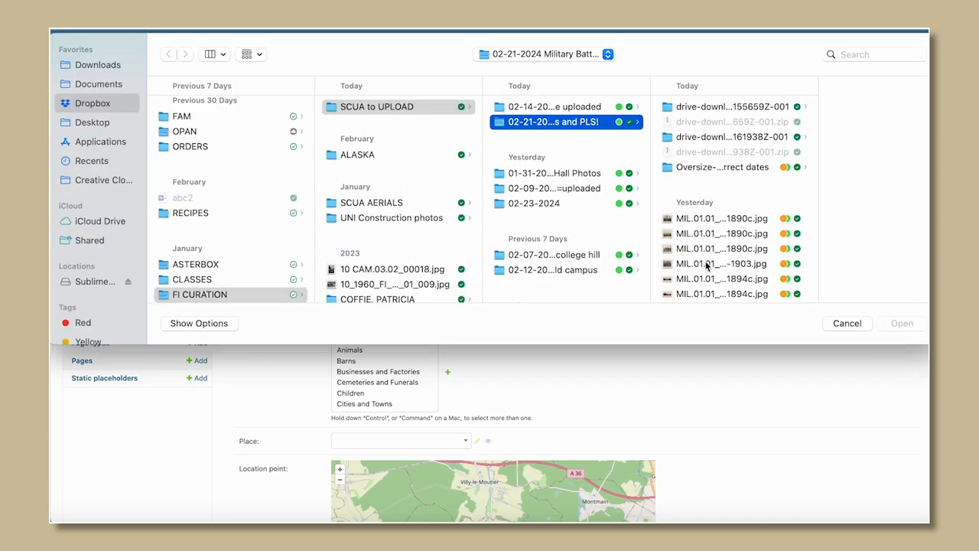
{"action": "scroll", "scroll_direction": "down", "scroll_amount": 3}
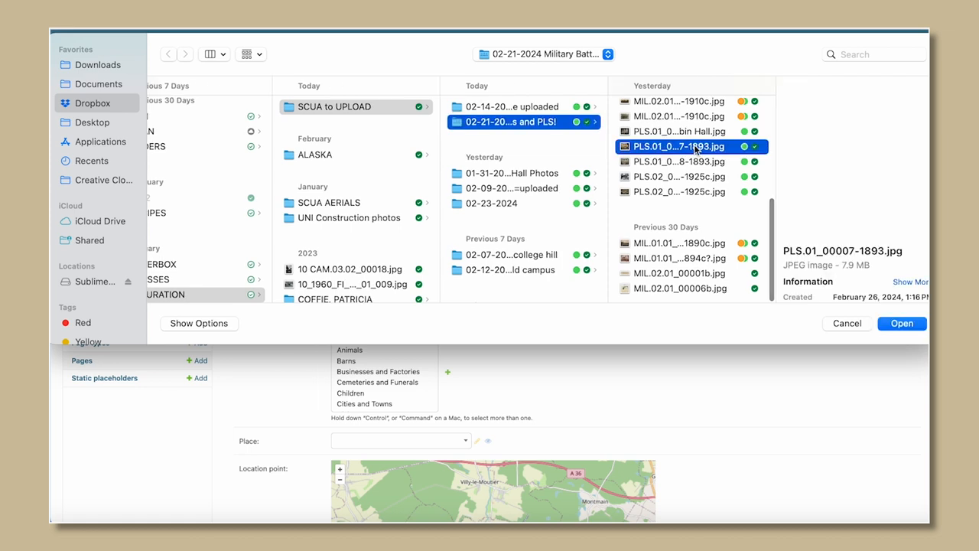
{"action": "left_click", "coordinate": [903, 323]}
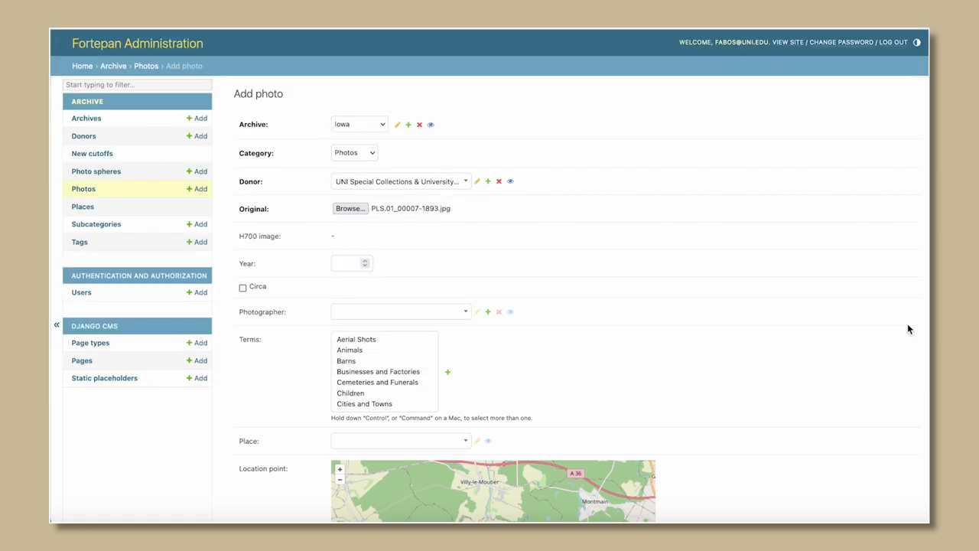
{"action": "mouse_move", "coordinate": [430, 283]}
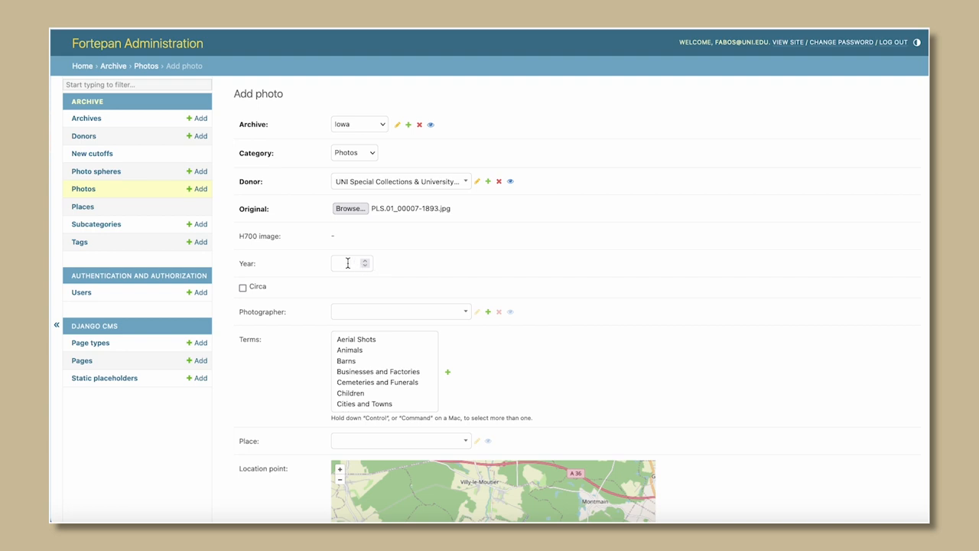
Record the photo's year as 1893.
{"action": "left_click", "coordinate": [352, 263]}
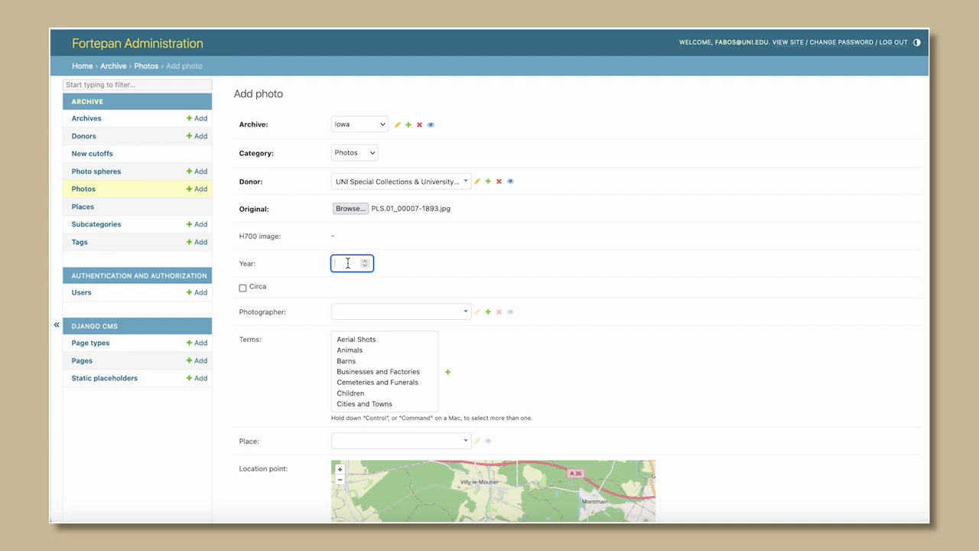
{"action": "type", "text": "1893"}
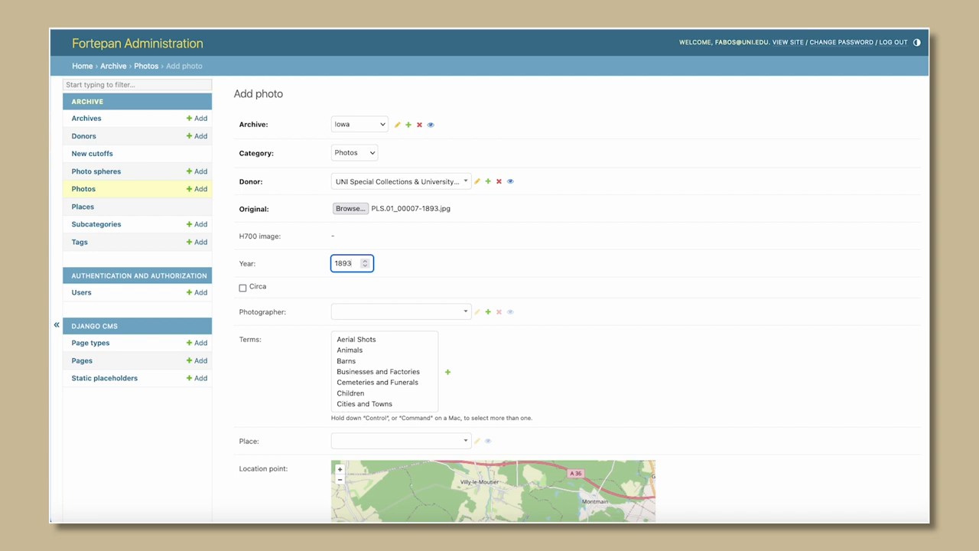
{"action": "mouse_move", "coordinate": [236, 280]}
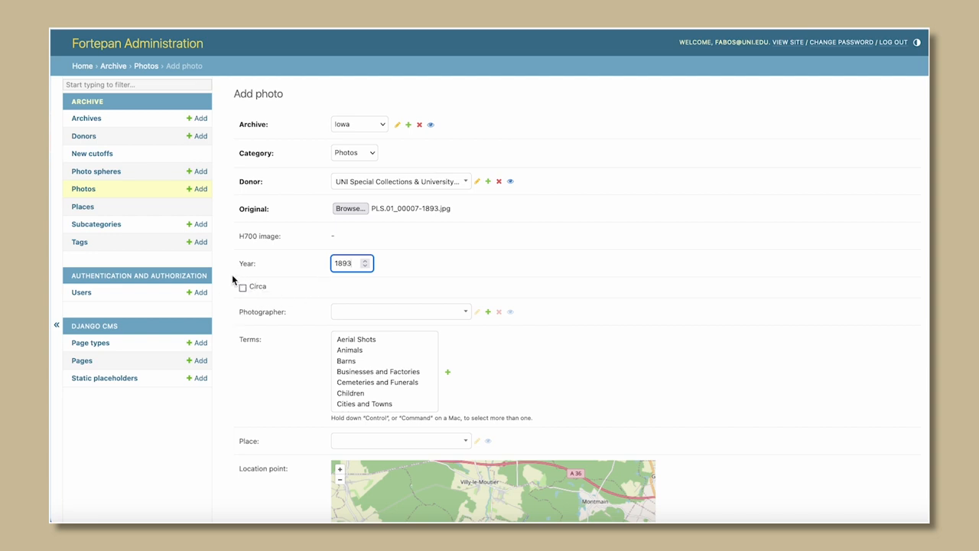
{"action": "mouse_move", "coordinate": [240, 286]}
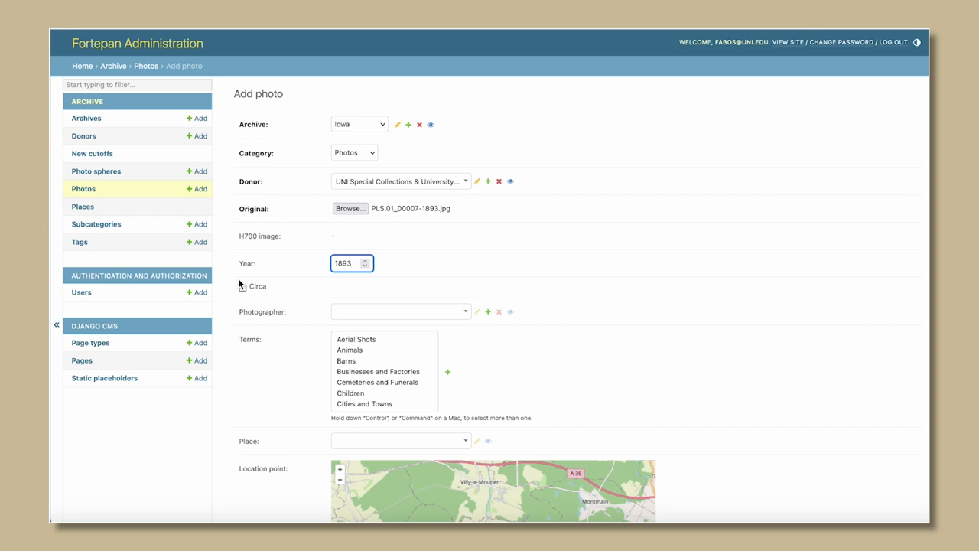
{"action": "mouse_move", "coordinate": [355, 315]}
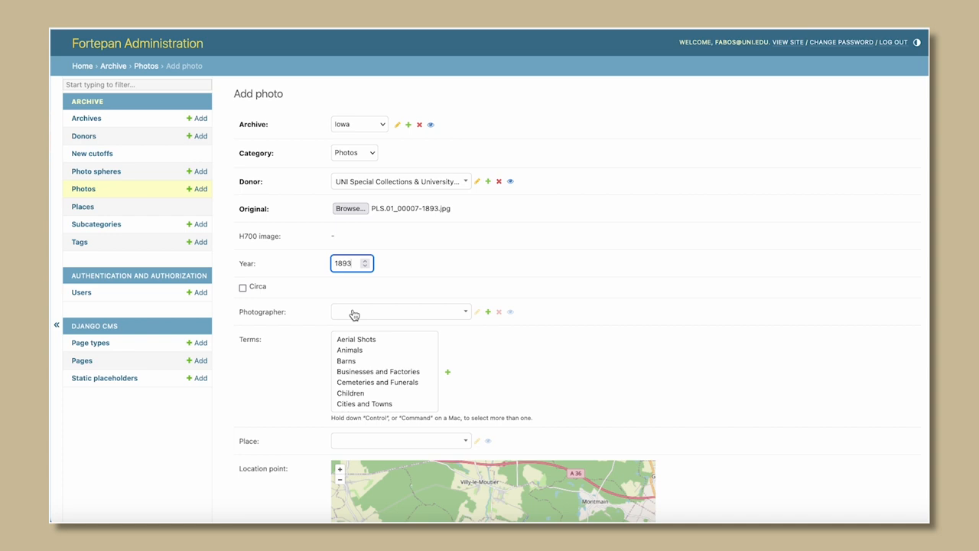
{"action": "left_click", "coordinate": [401, 312]}
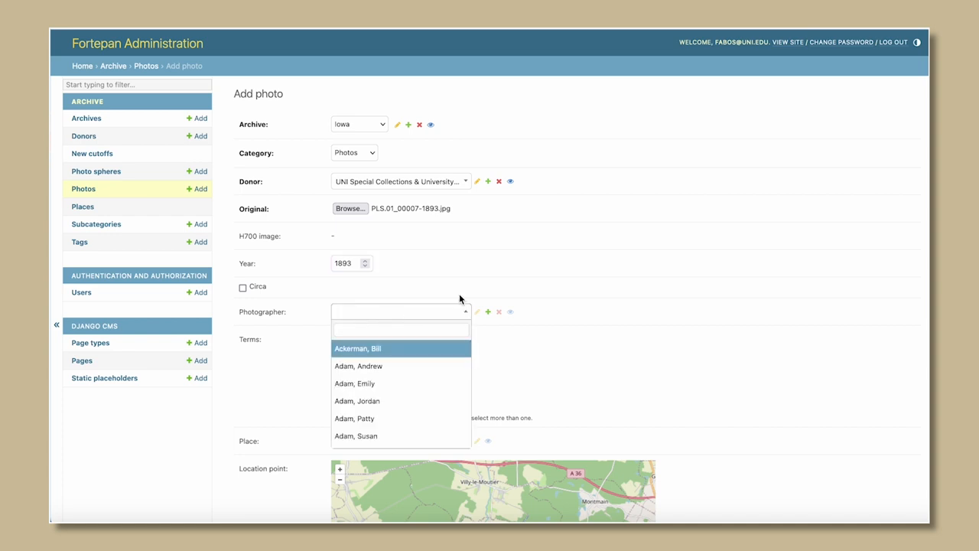
{"action": "mouse_move", "coordinate": [486, 321]}
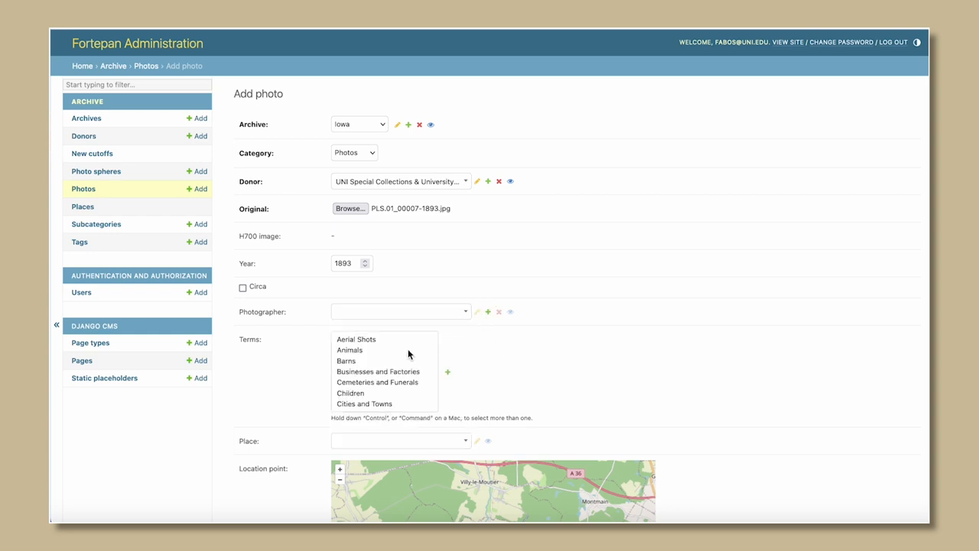
Select Schools and Education in the Terms list.
{"action": "scroll", "scroll_direction": "down", "scroll_amount": 3}
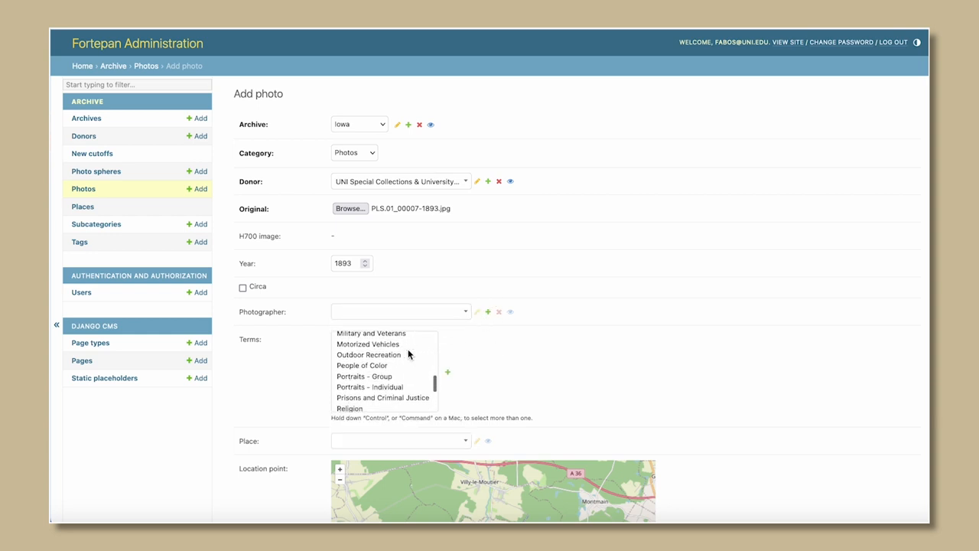
{"action": "left_click", "coordinate": [373, 376]}
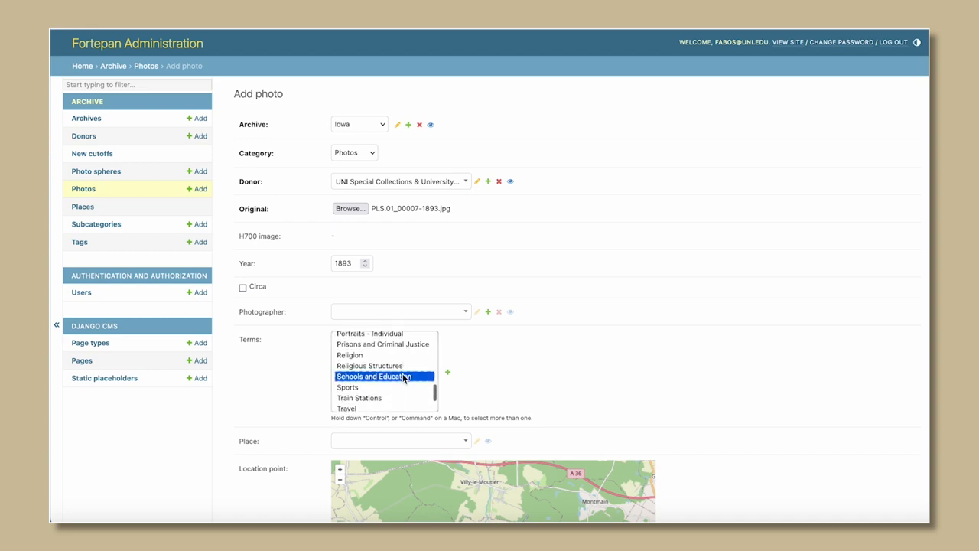
{"action": "scroll", "scroll_direction": "down", "scroll_amount": 3}
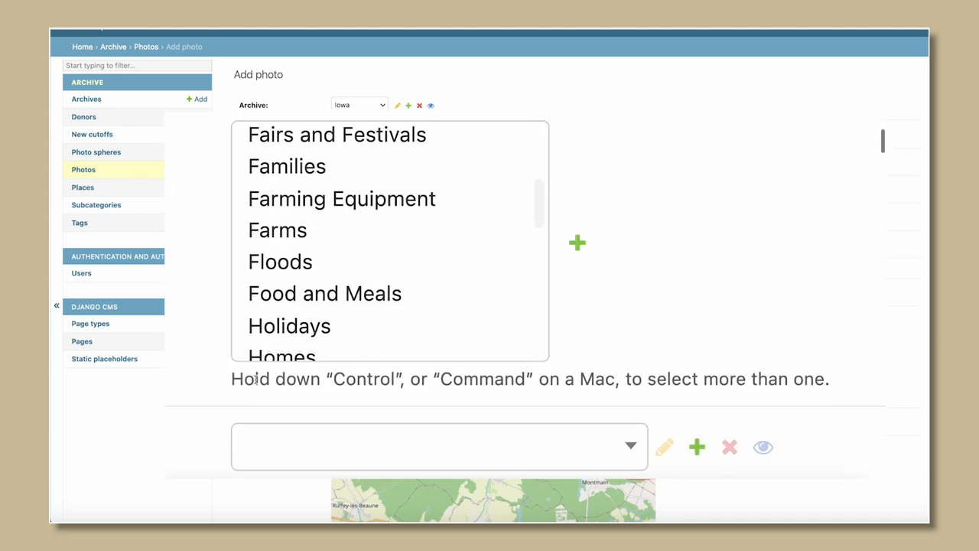
{"action": "left_click_drag", "start_coordinate": [231, 379], "coordinate": [375, 380]}
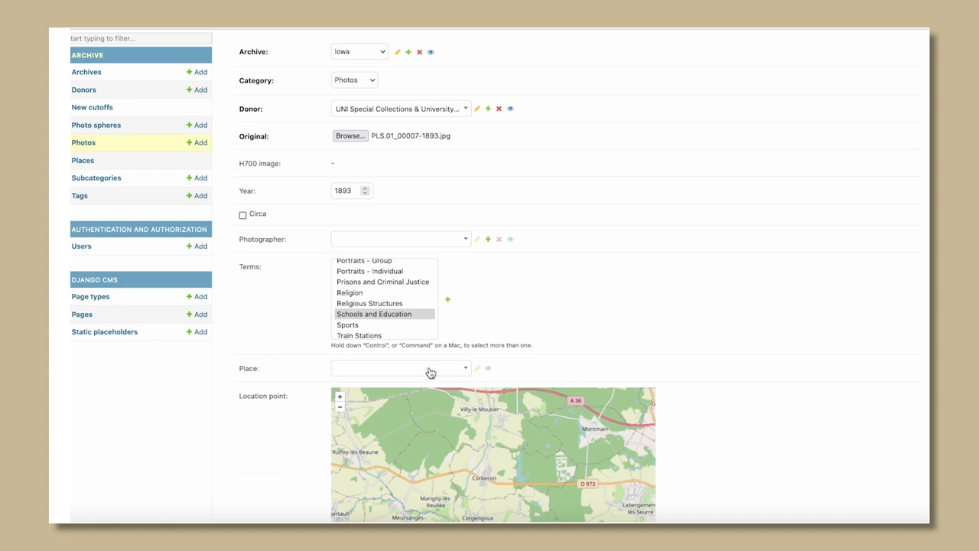
Search places for 'ceda' and set the place to Cedar Falls, IA.
{"action": "left_click", "coordinate": [401, 367]}
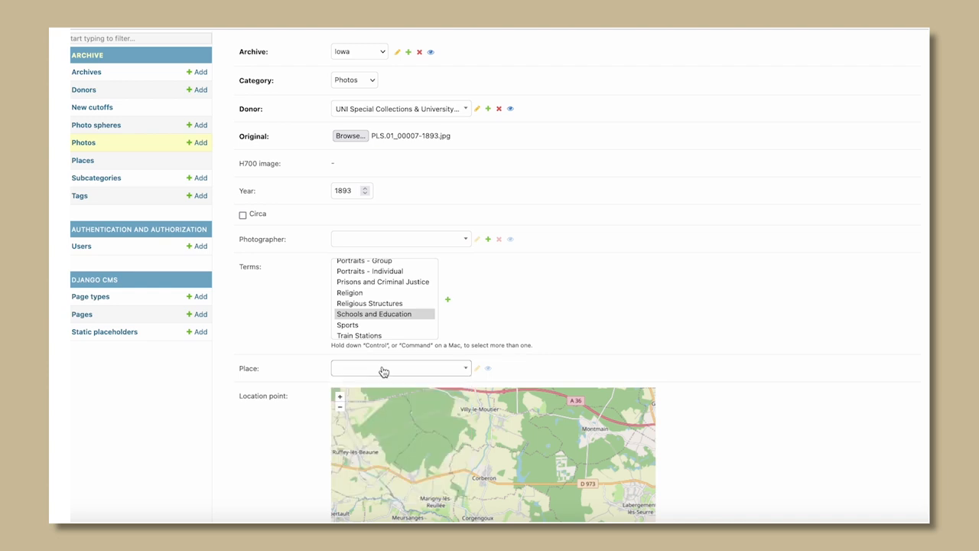
{"action": "left_click", "coordinate": [401, 367]}
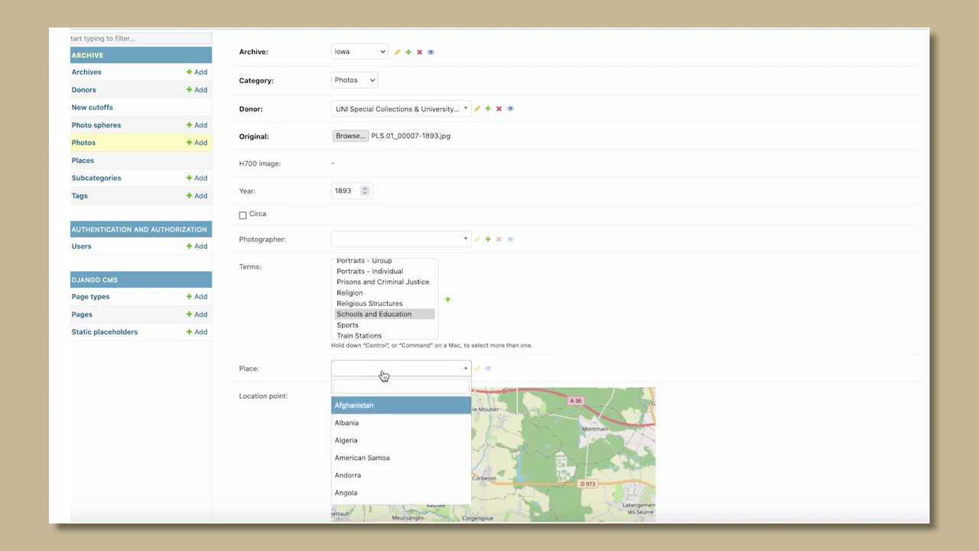
{"action": "type", "text": "ceda"}
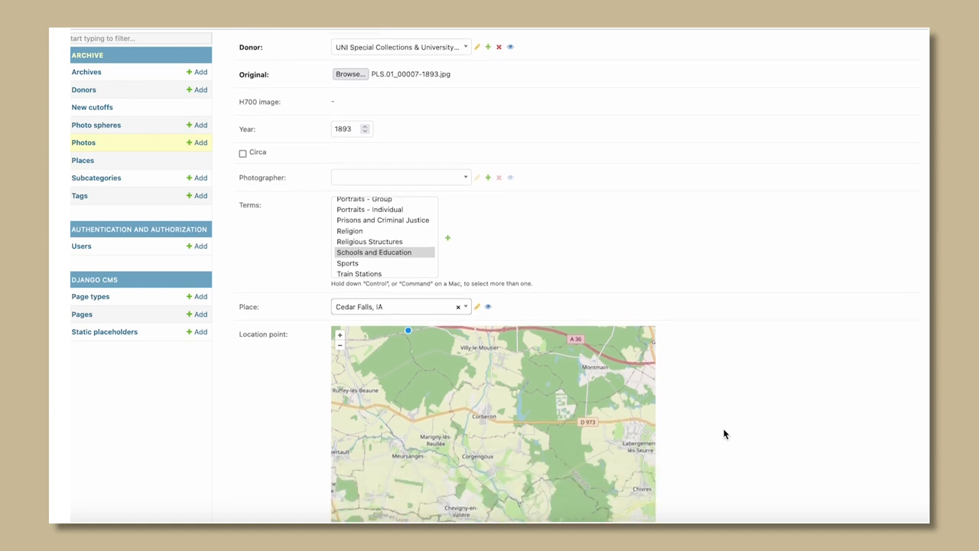
{"action": "scroll", "scroll_direction": "down", "scroll_amount": 3}
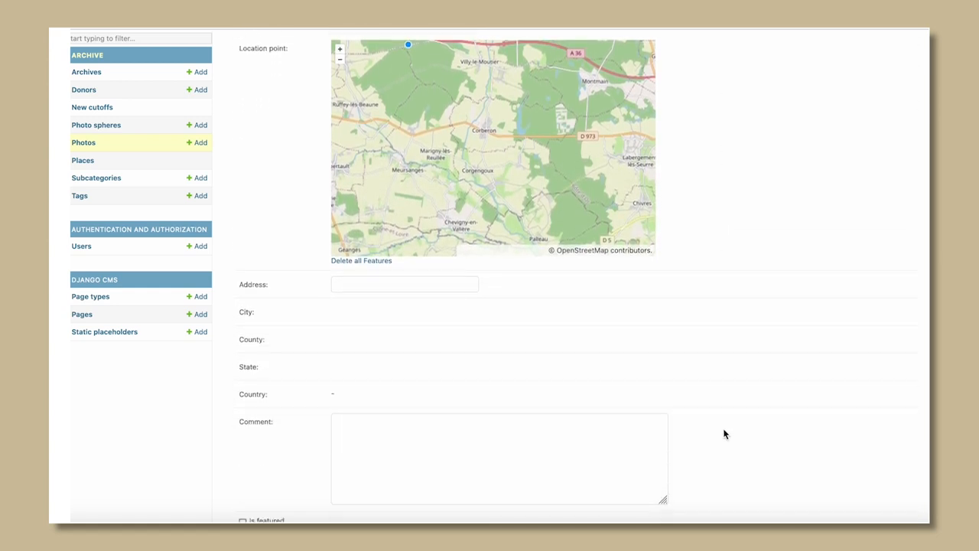
Copy the Iowa State Normal School description from the public photo page into Comment.
{"action": "scroll", "scroll_direction": "down", "scroll_amount": 3}
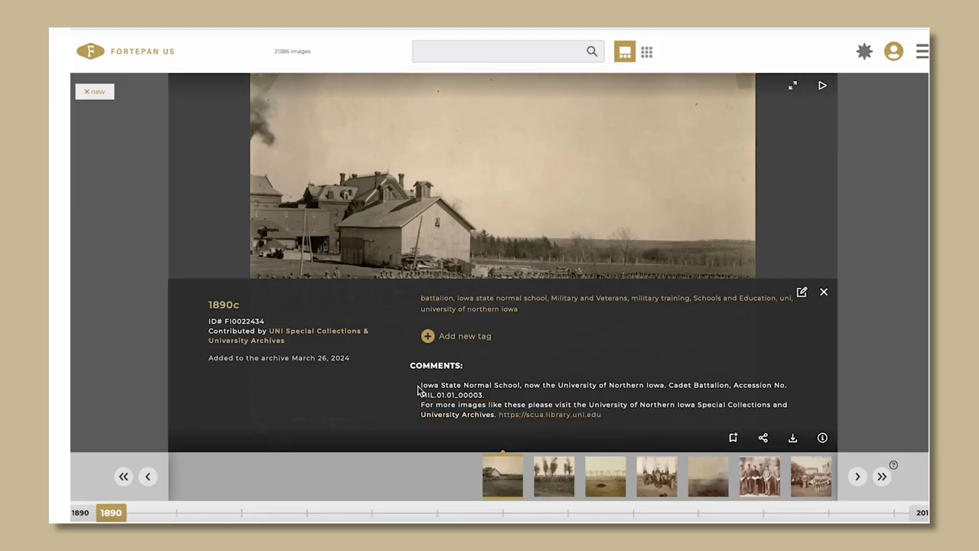
{"action": "left_click_drag", "start_coordinate": [419, 385], "coordinate": [603, 413]}
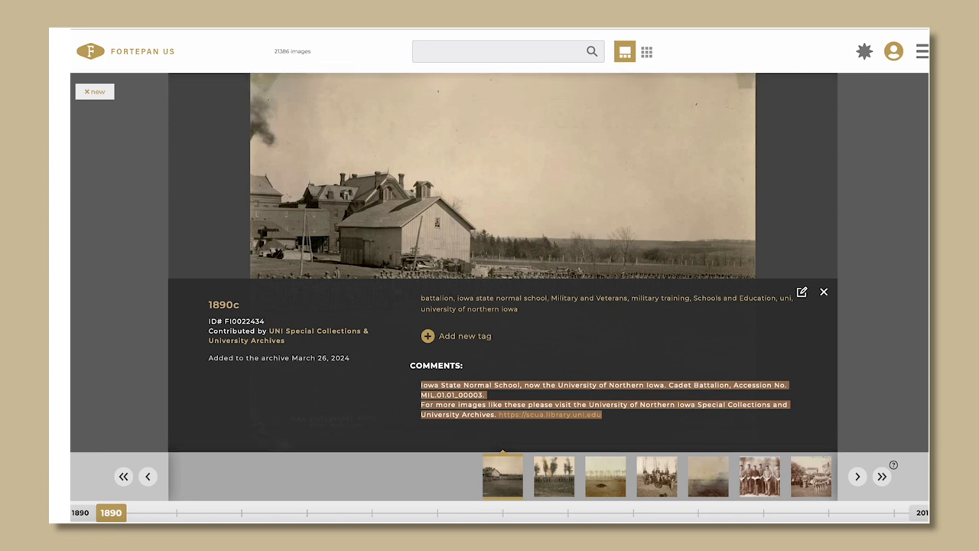
{"action": "left_click", "coordinate": [802, 291]}
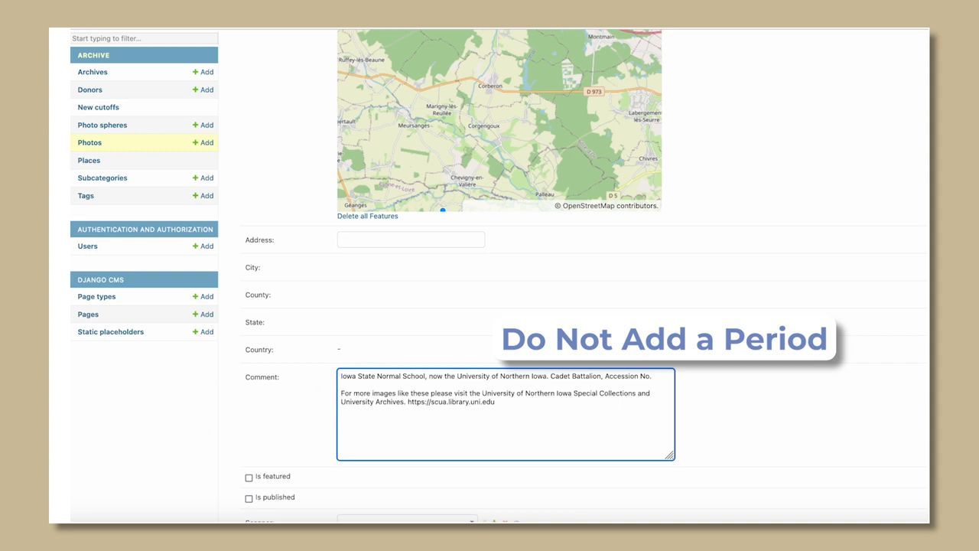
Append accession number PLS.01_00007 to the comment and mark the photo published.
{"action": "type", "text": "PLS.01_00007."}
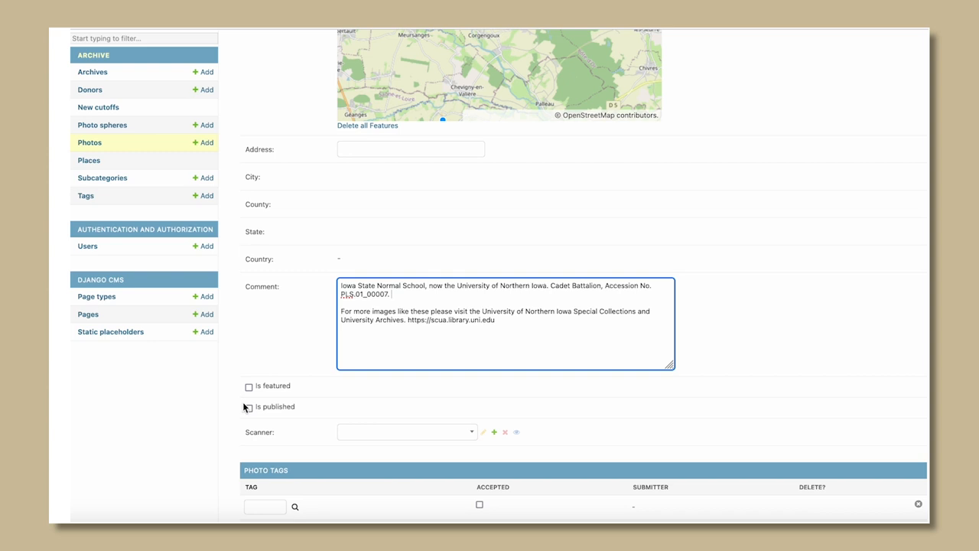
{"action": "left_click", "coordinate": [248, 407]}
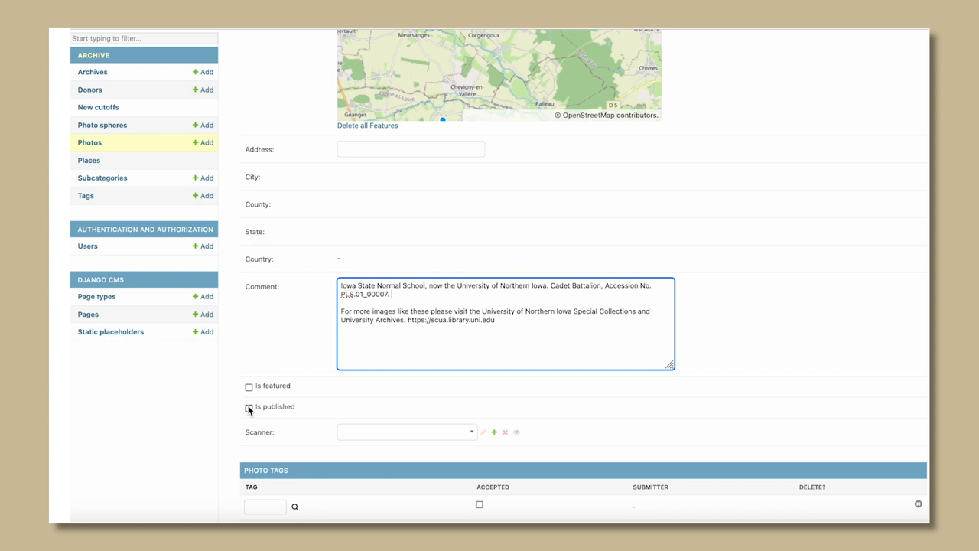
{"action": "left_click", "coordinate": [248, 407]}
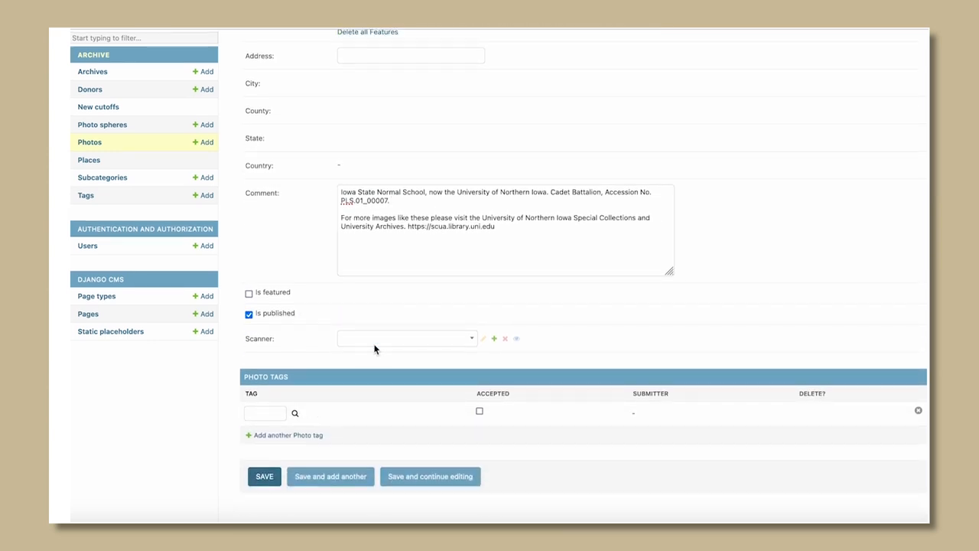
{"action": "left_click", "coordinate": [405, 339]}
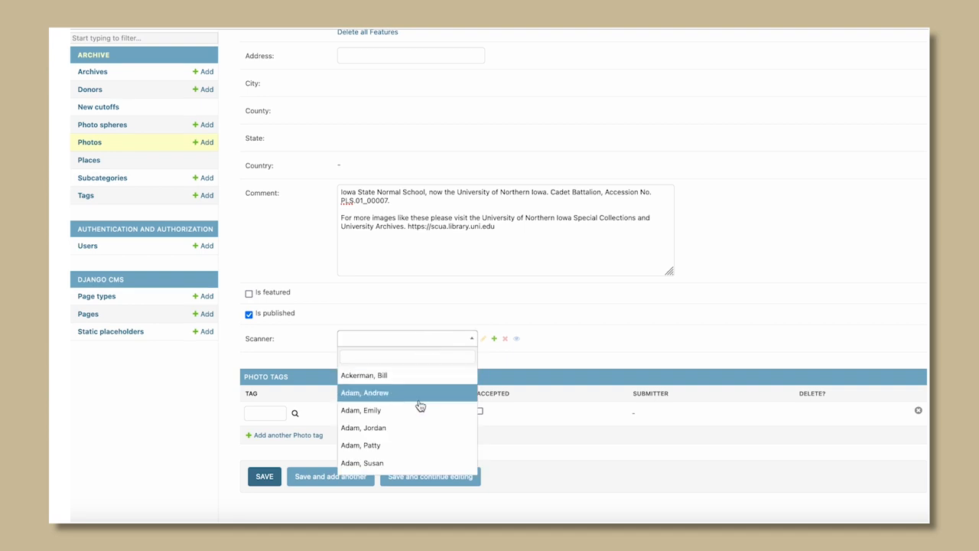
{"action": "left_click", "coordinate": [407, 355]}
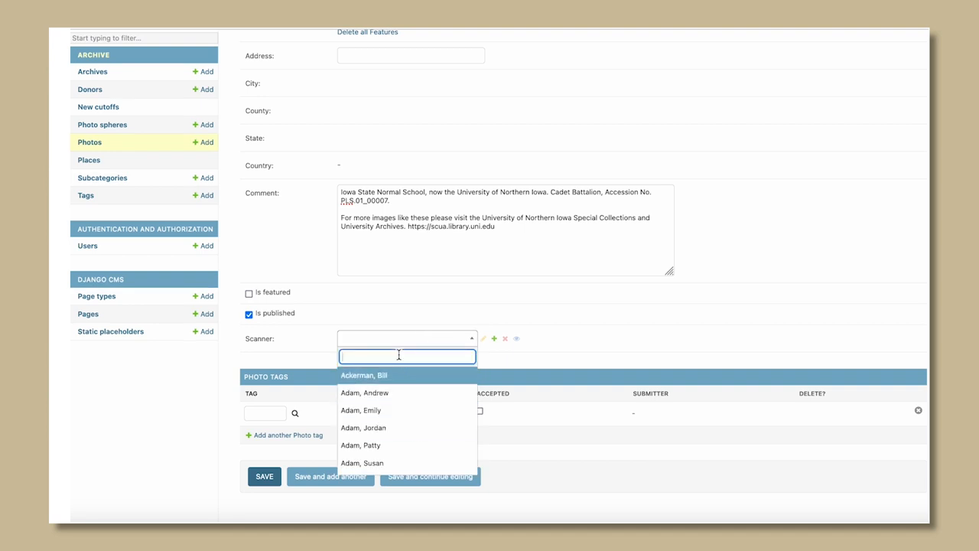
{"action": "type", "text": "liu"}
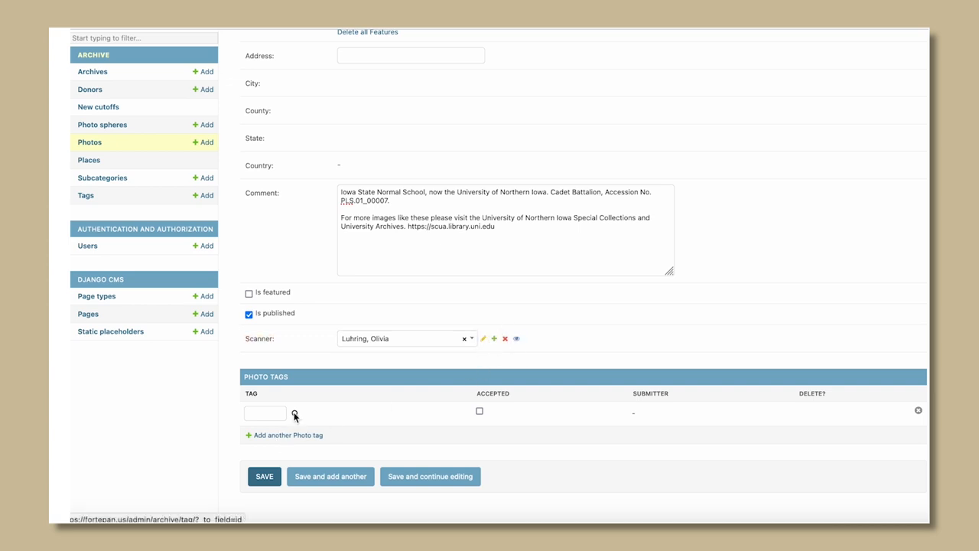
Add tags found via 'classroom' and save the photo as FI0022466.
{"action": "left_click", "coordinate": [294, 413]}
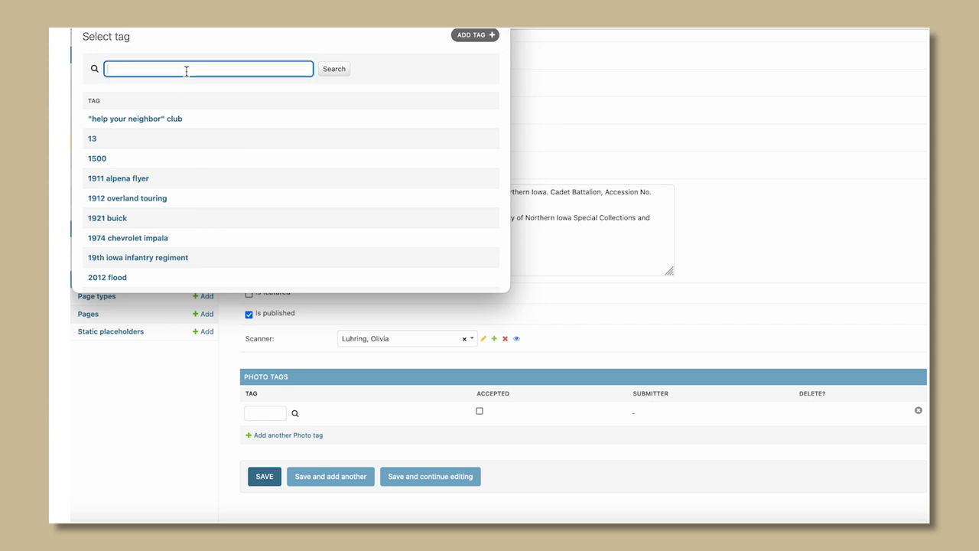
{"action": "type", "text": "classroom"}
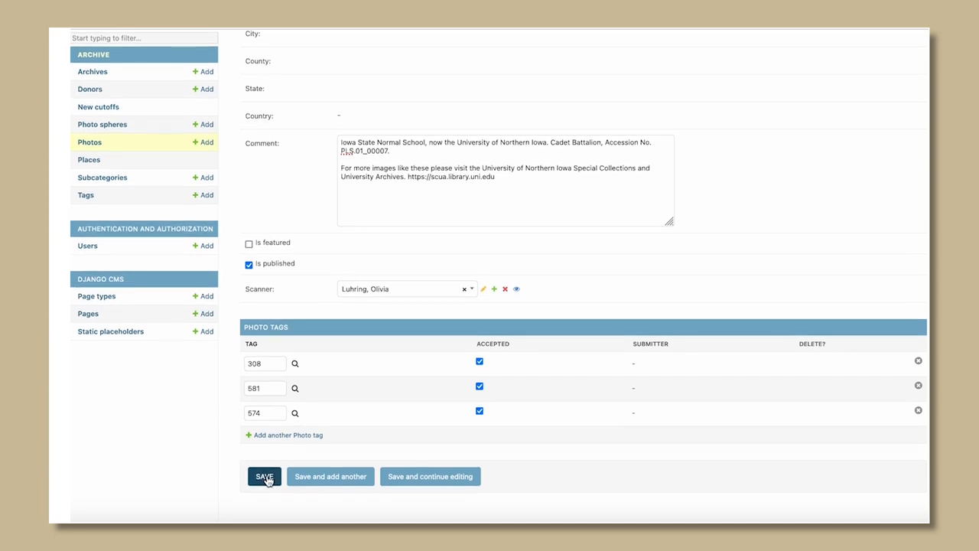
{"action": "left_click", "coordinate": [263, 476]}
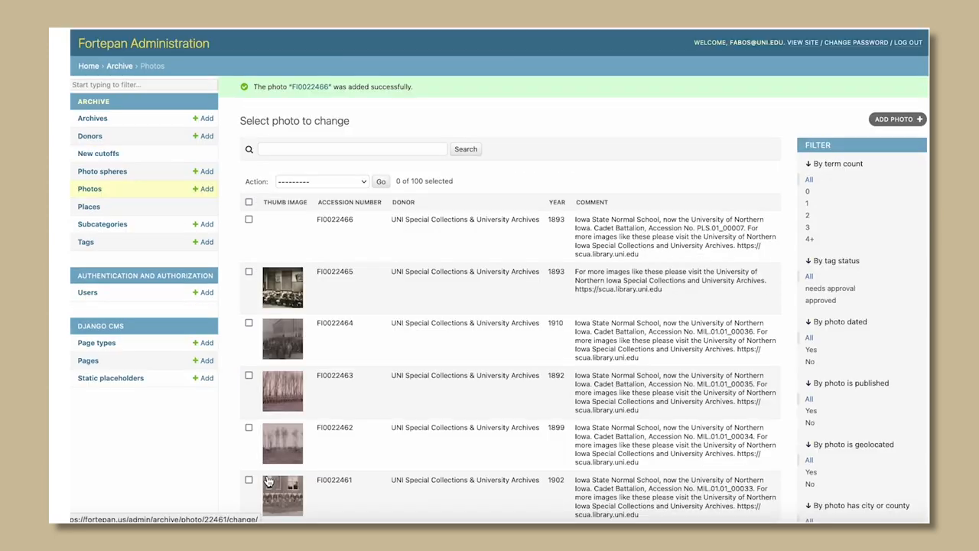